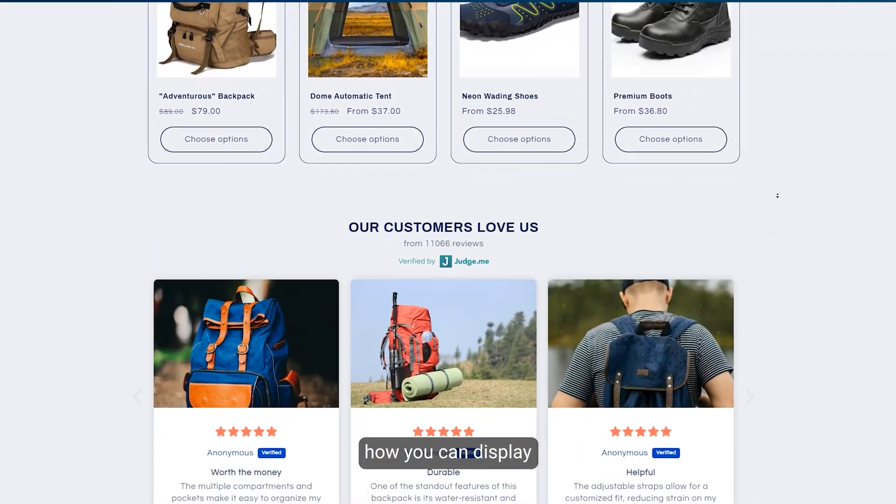
Step: Scroll through the storefront's 'Our customers love us' reviews section
scroll("down", 3)
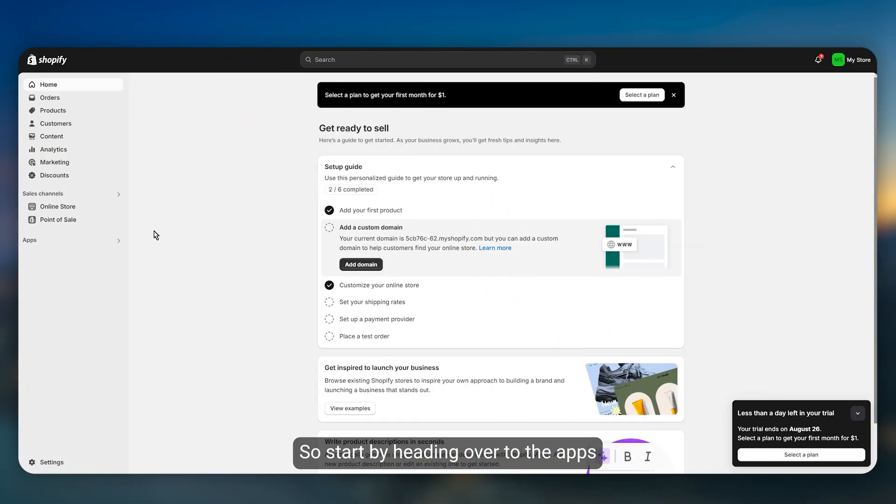
Step: Reach the Shopify App Store via Apps and the app and sales channel settings
left_click(449, 59)
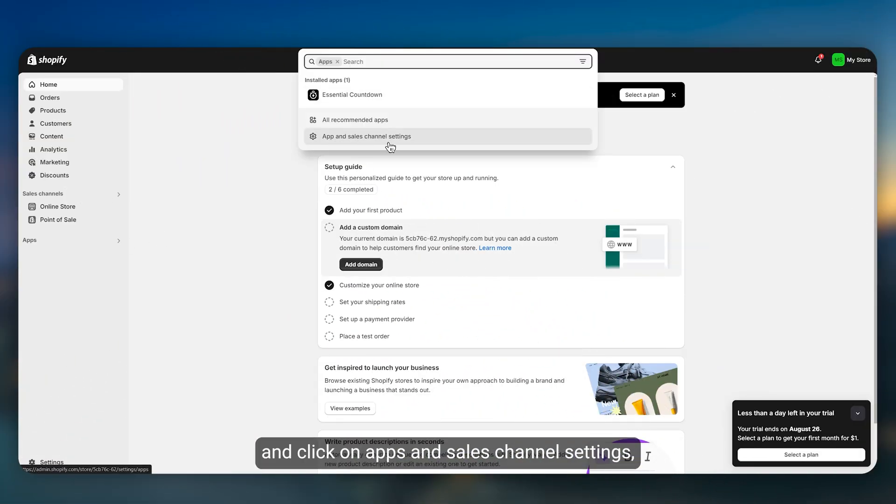
left_click(366, 136)
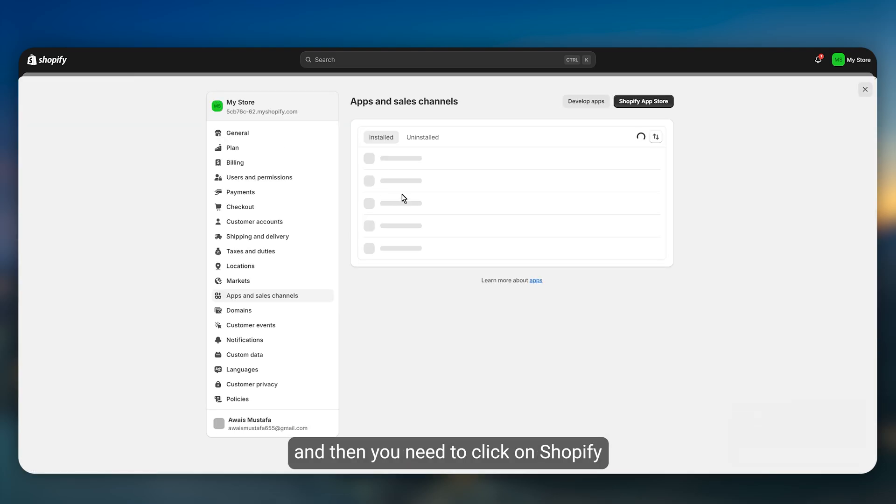
left_click(642, 101)
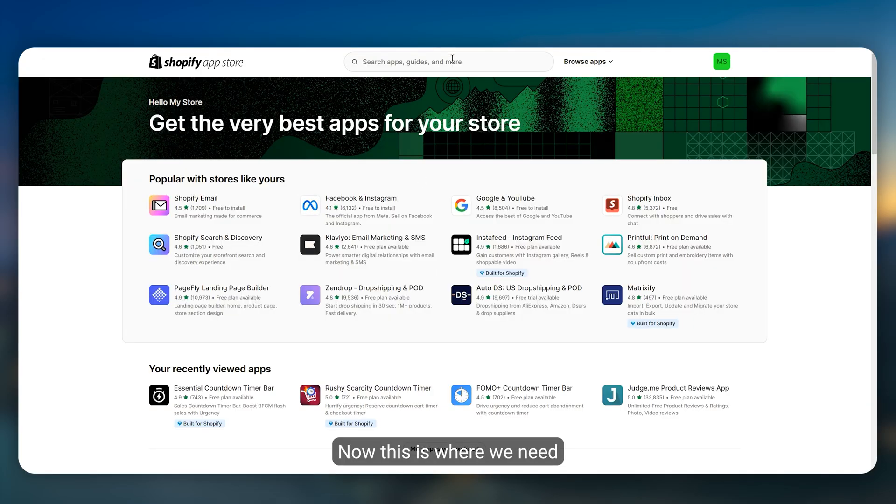
Step: Search the App Store for 'review' and choose the Judge.me Product Reviews App
type("review")
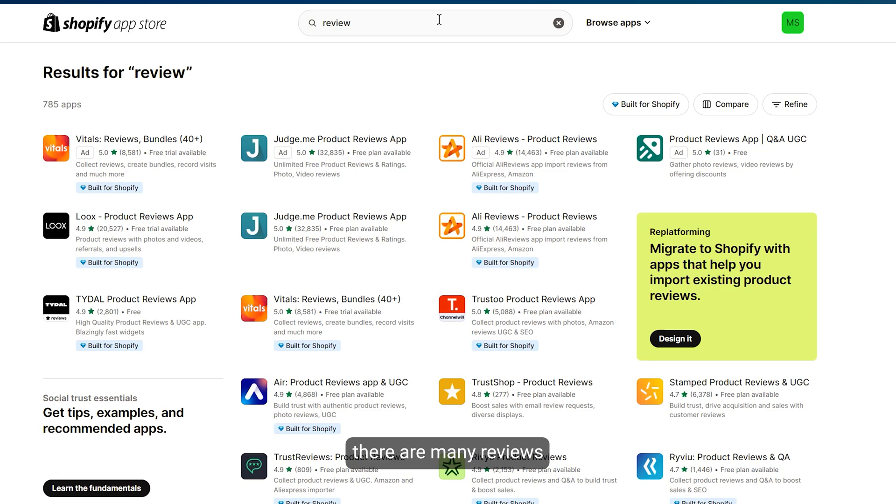
scroll("down", 3)
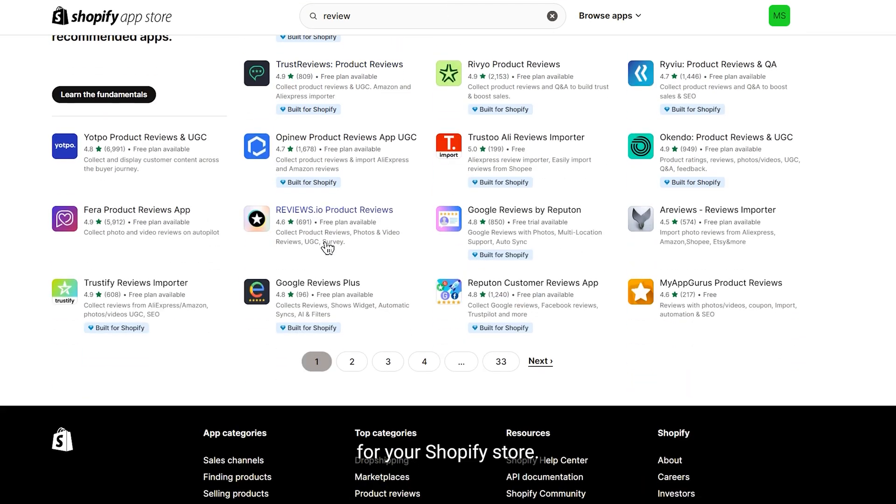
scroll("up", 3)
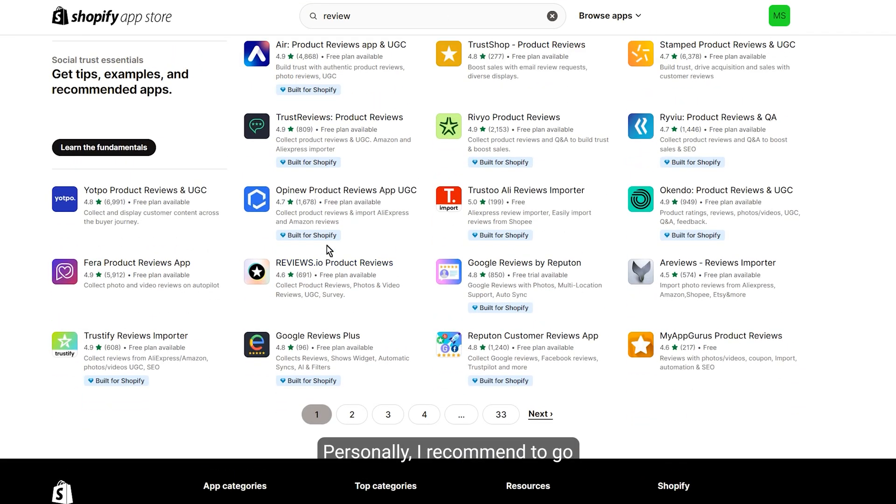
scroll("up", 3)
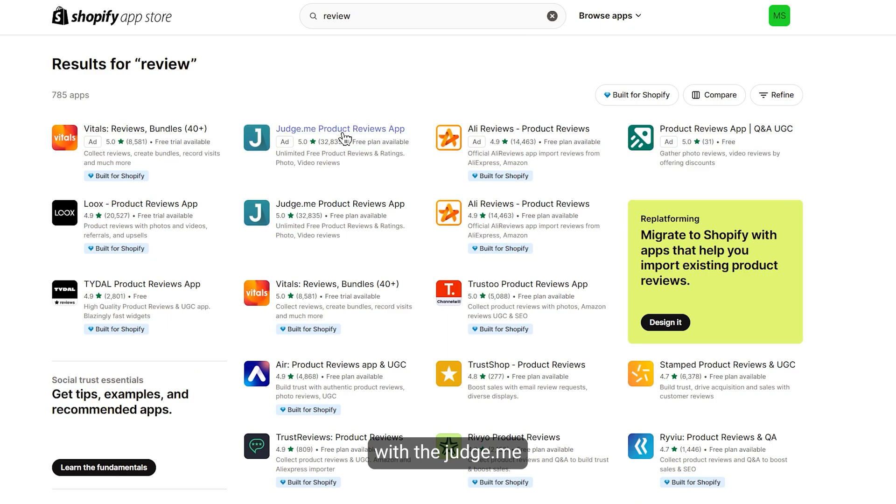
mouse_move(336, 156)
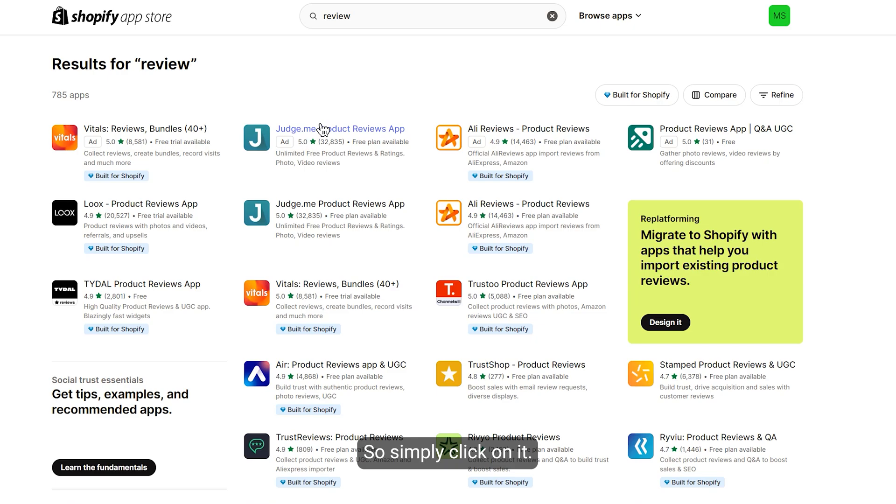
left_click(340, 128)
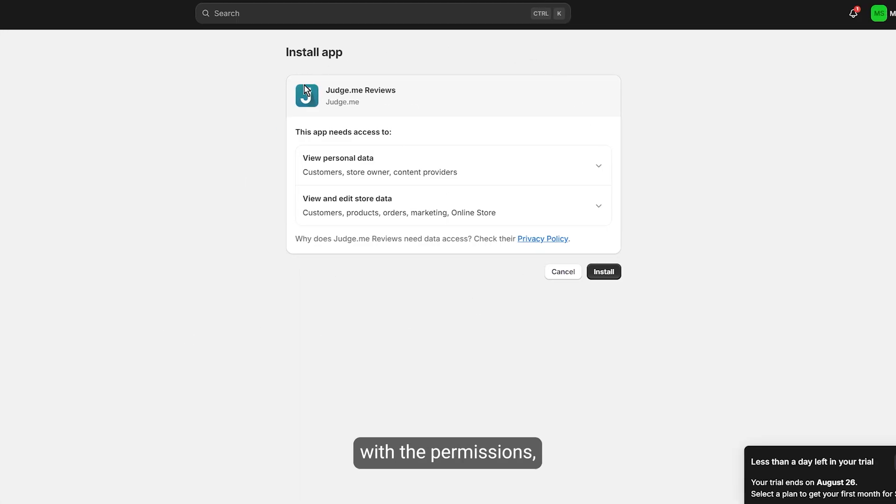
Step: Install Judge.me Reviews, keep English and My current theme (Default), and start setup
left_click(603, 272)
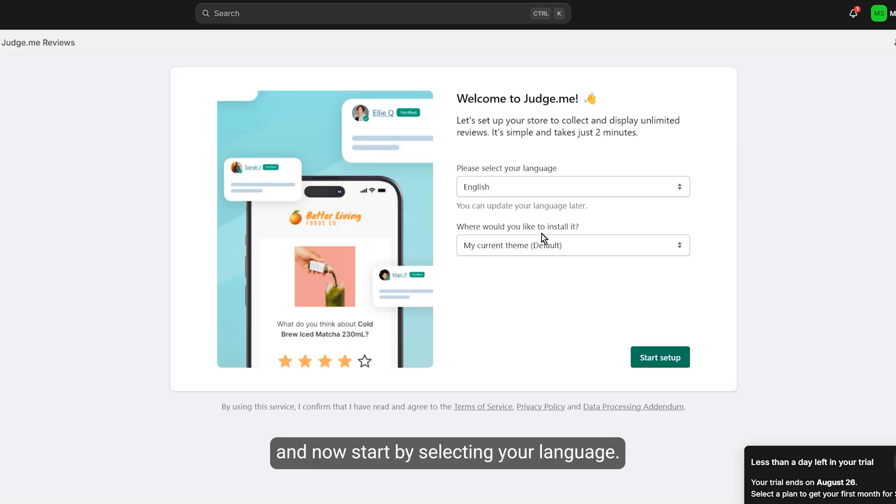
mouse_move(530, 186)
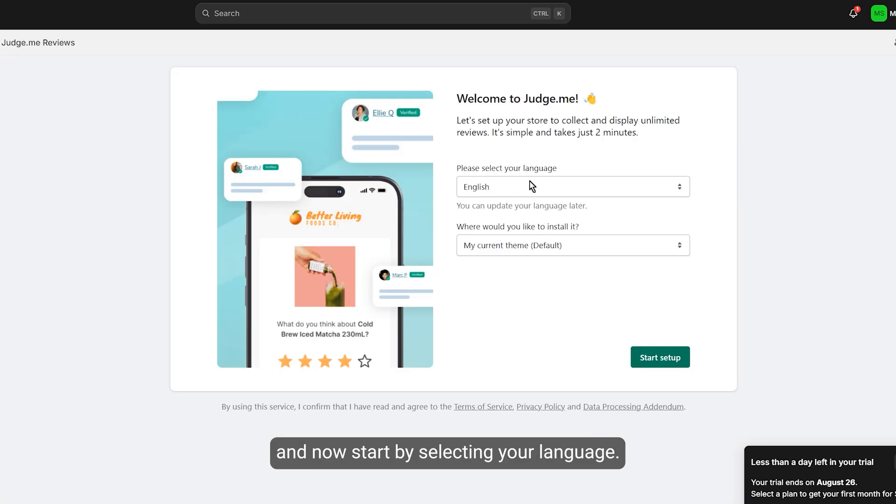
left_click(571, 246)
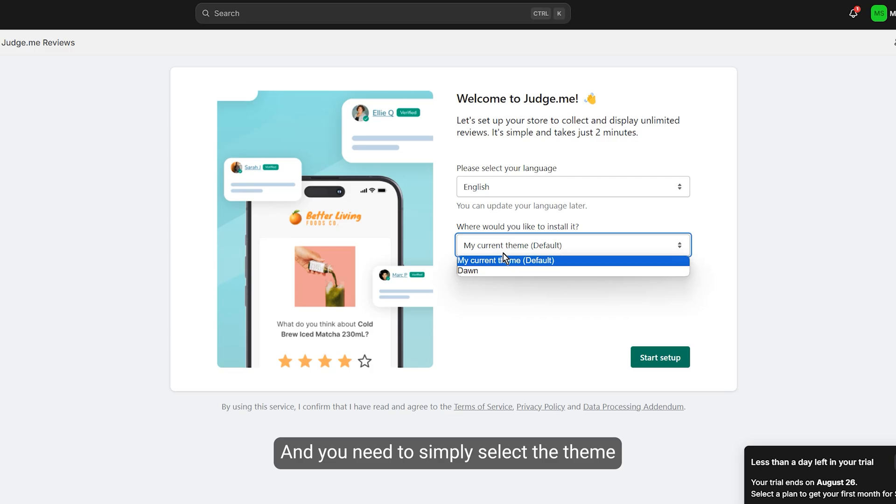
left_click(505, 261)
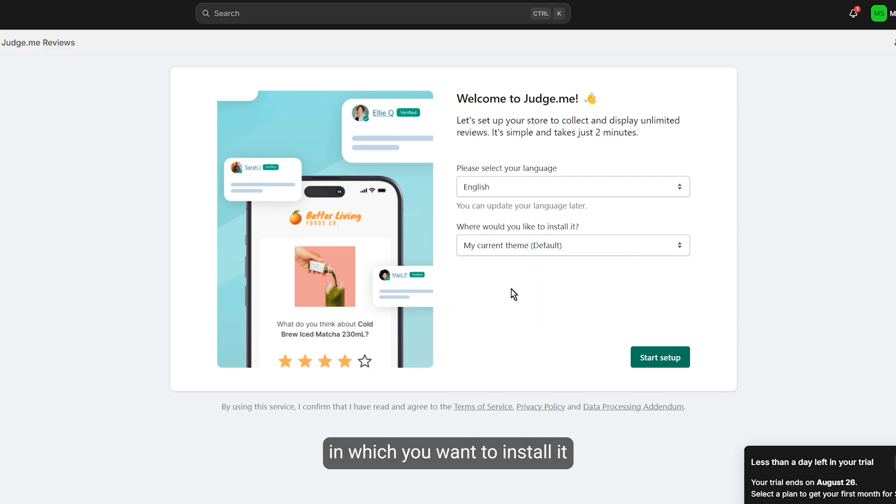
left_click(660, 358)
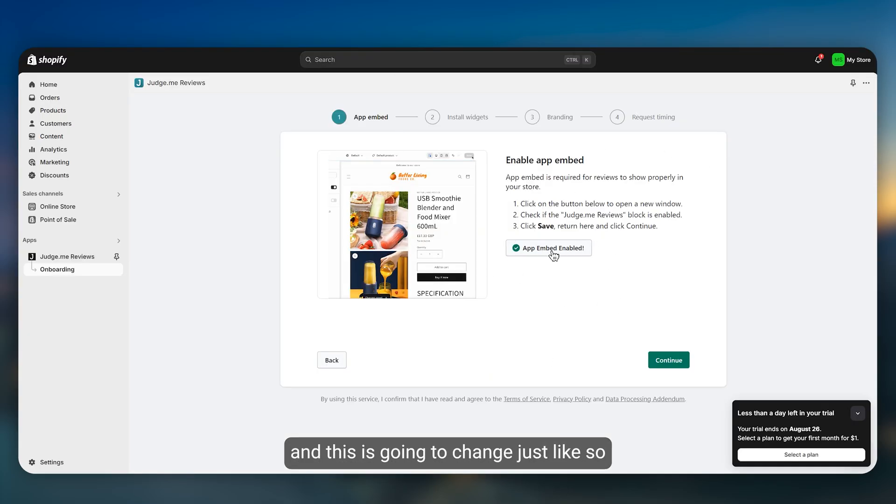
Step: Continue from the enabled app embed to the Install widgets step
left_click(668, 360)
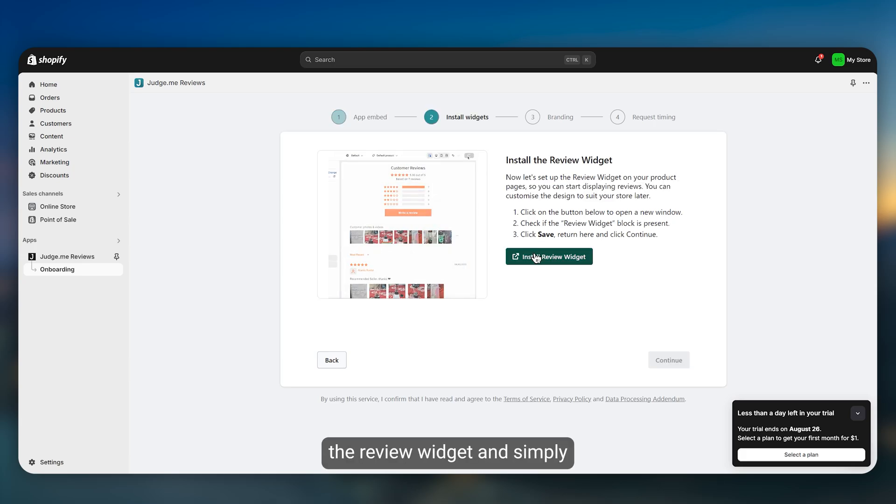
Step: Add the Review Widget block to the product page, save the theme and continue
left_click(548, 256)
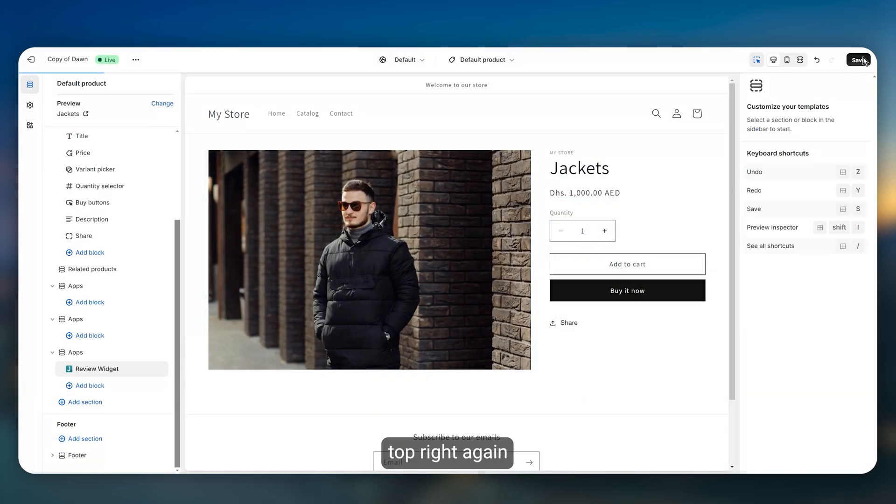
left_click(858, 59)
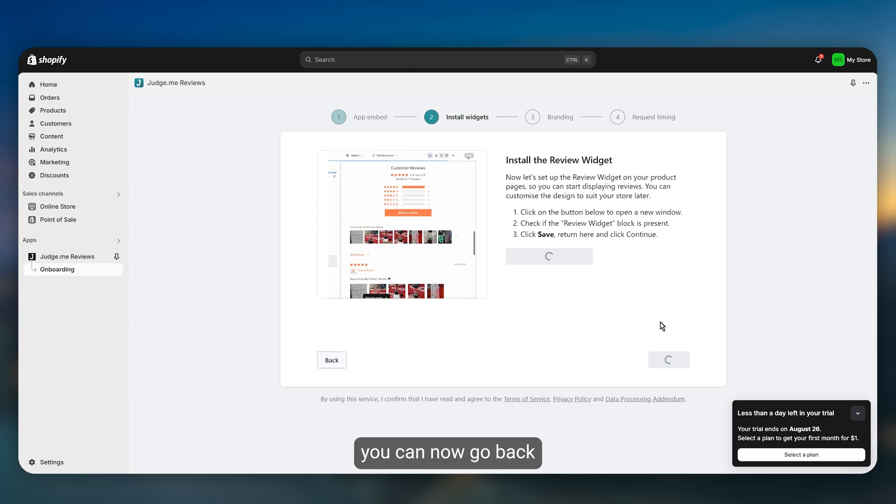
left_click(668, 359)
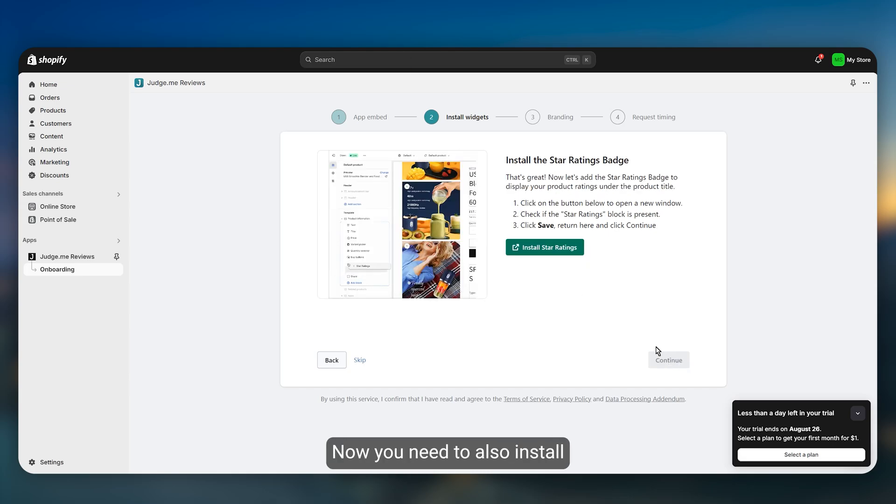
Step: Add the Star Ratings badge to the theme and continue to branding
left_click(543, 246)
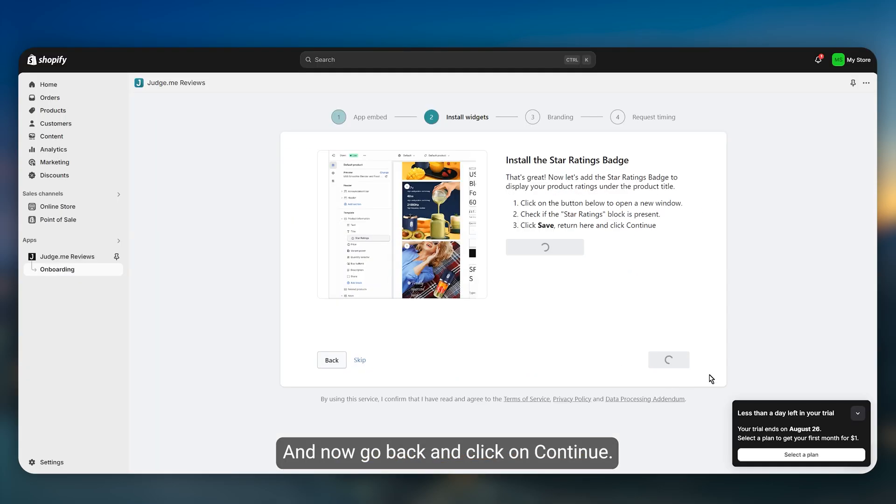
left_click(668, 360)
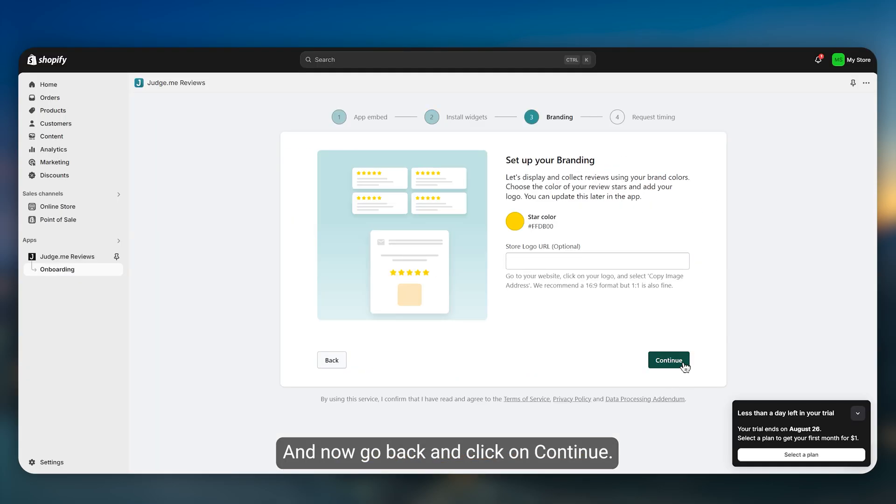
Step: Set the review star colour to blue and continue to request timing
left_click(513, 221)
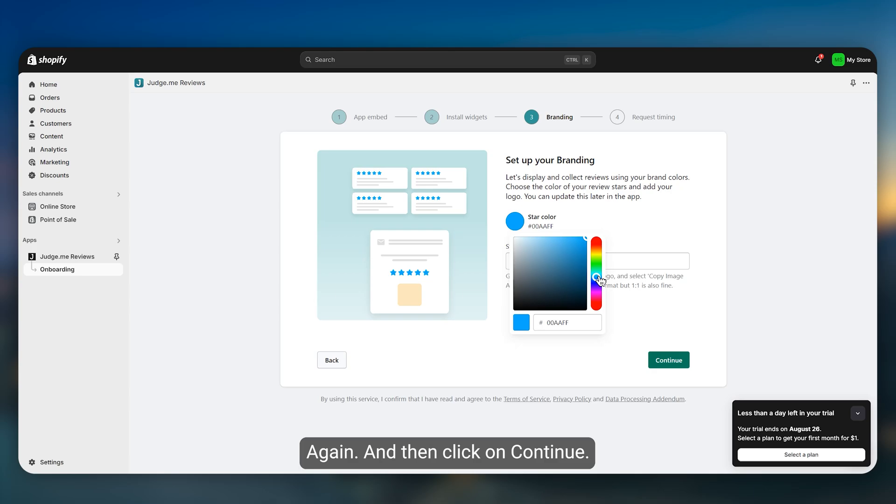
left_click(668, 361)
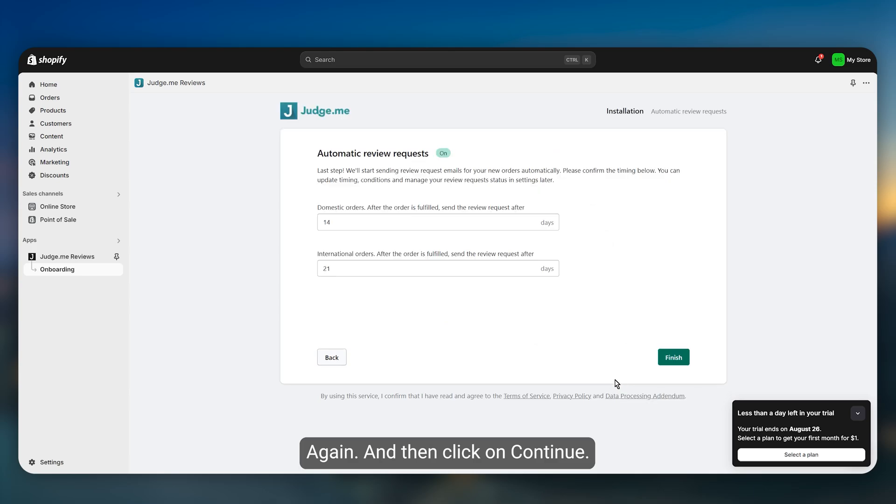
mouse_move(630, 348)
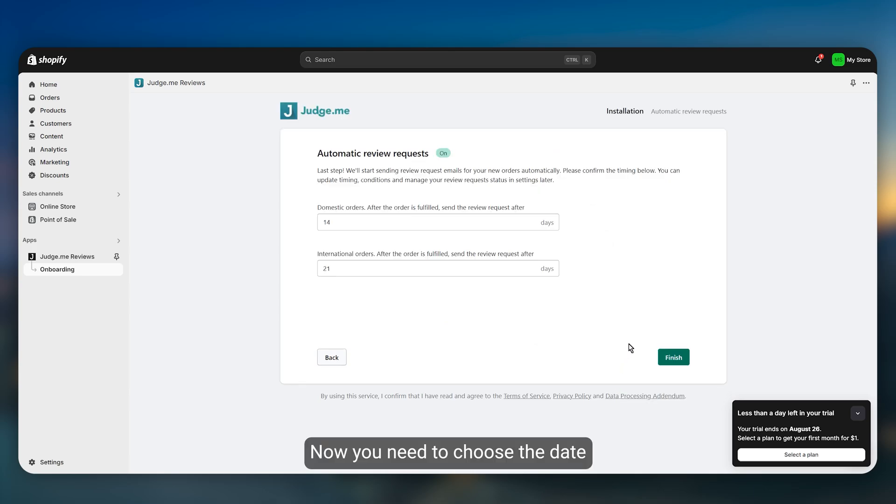
Step: Finish with 14-day domestic and 21-day international requests, then explore Judge.me
left_click(673, 358)
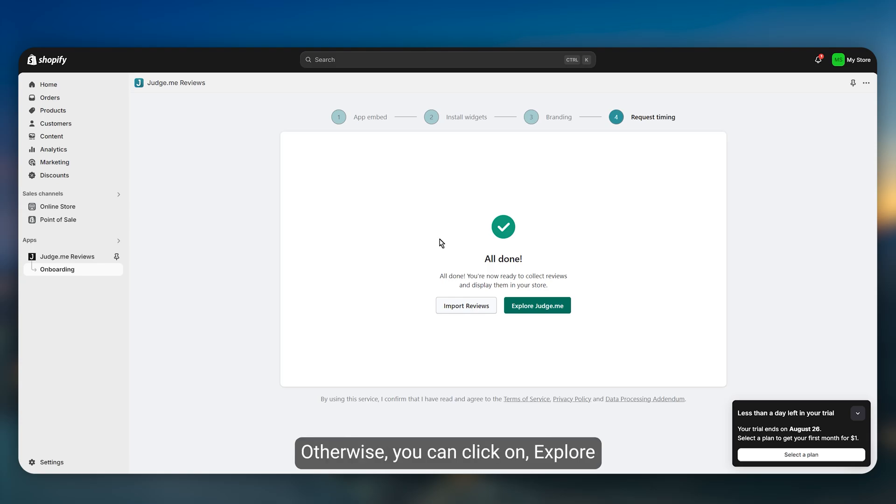
left_click(536, 305)
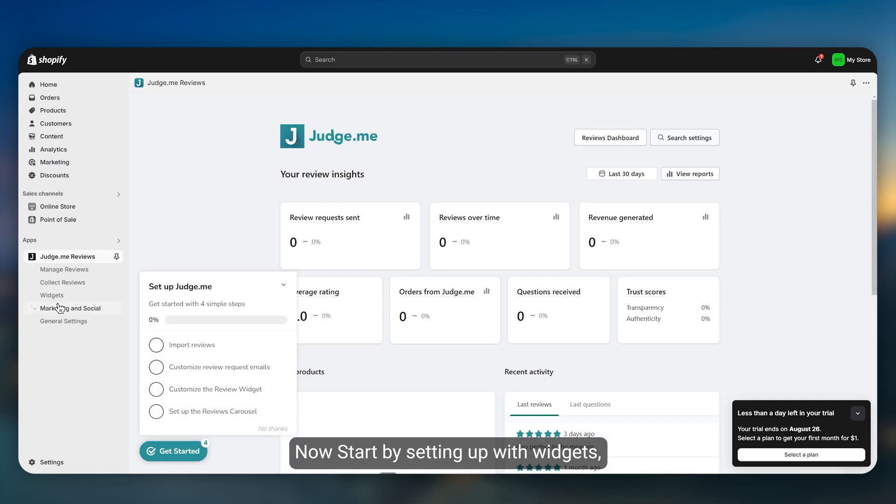
Step: Go to Widgets, listing Review Widget, Star Rating Badge and Reviews Carousel
left_click(52, 295)
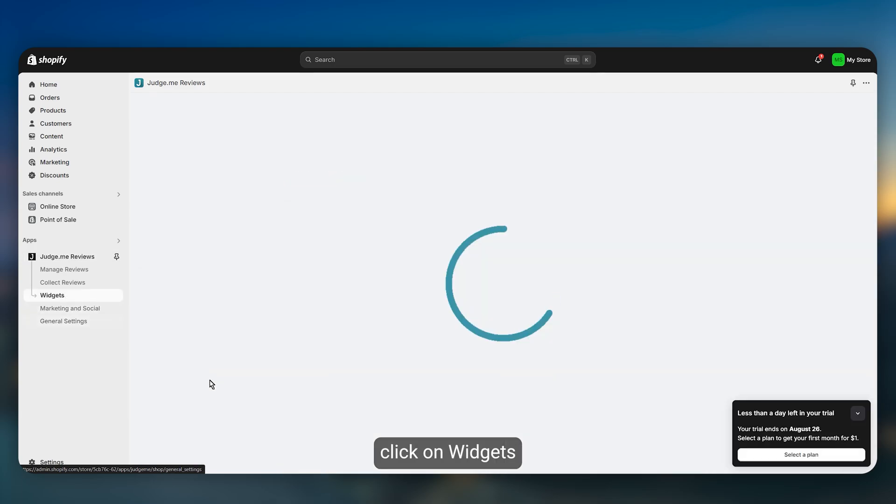
left_click(52, 295)
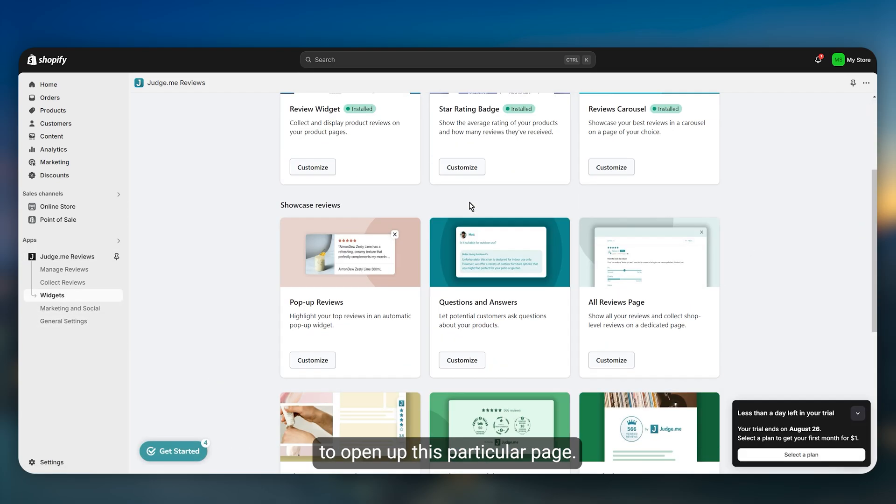
scroll("up", 3)
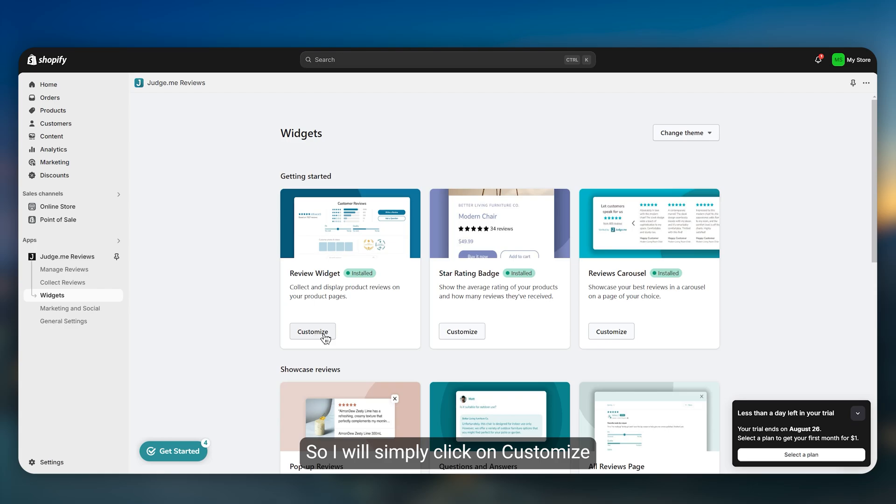
Step: Customize the Review Widget, showing its colour, text and media settings with preview
left_click(313, 332)
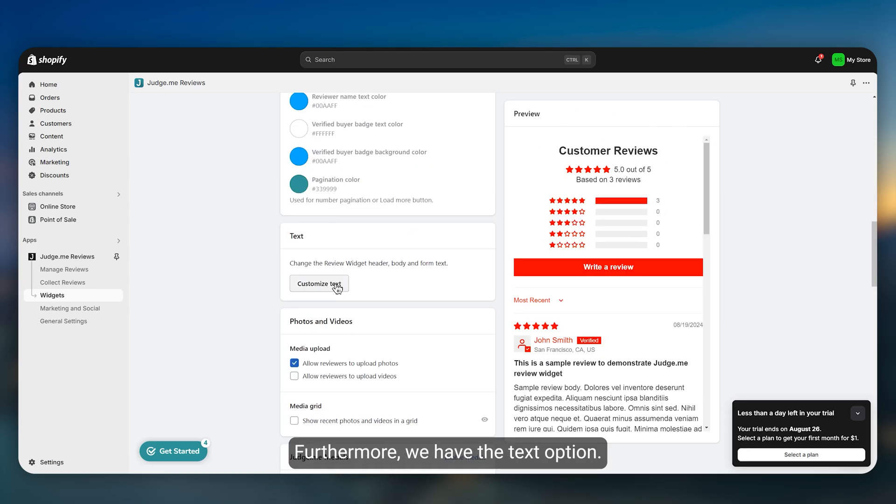
Step: Reach the Review Widget's heading and button text fields beside the live preview
left_click(319, 284)
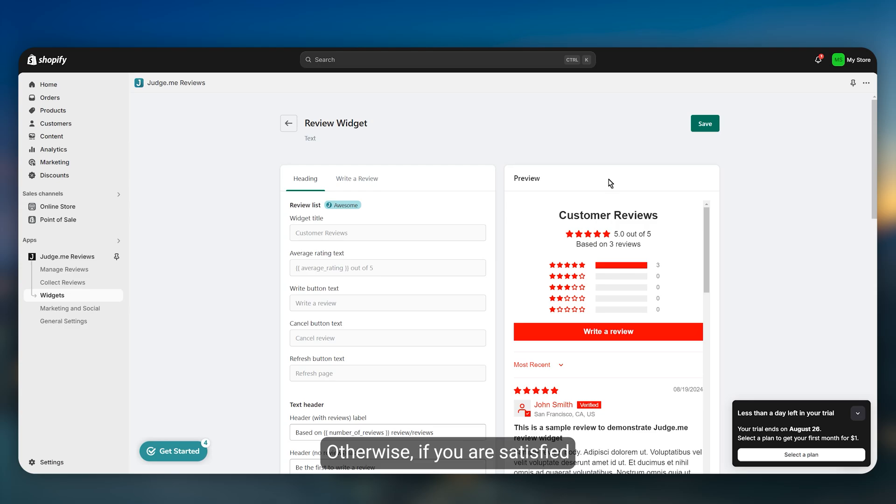
scroll("down", 3)
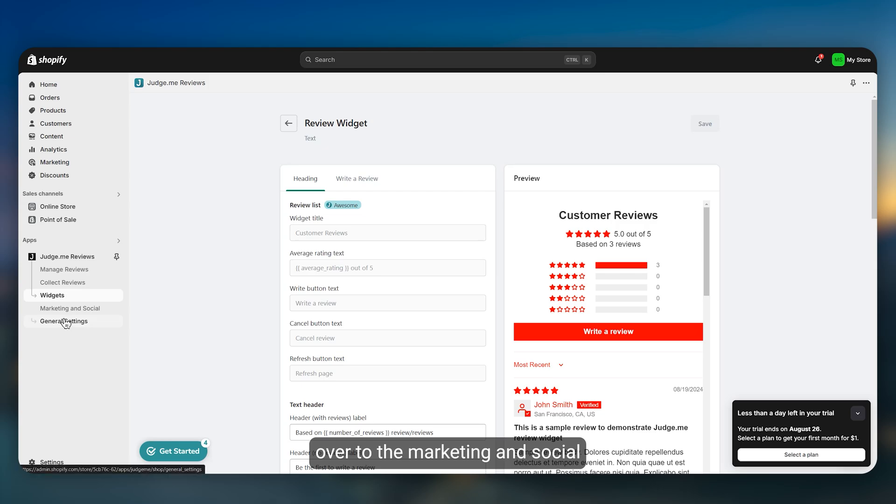
Step: Review the Coupons tab's reviewer coupon details and conditions in Marketing and Social
left_click(70, 308)
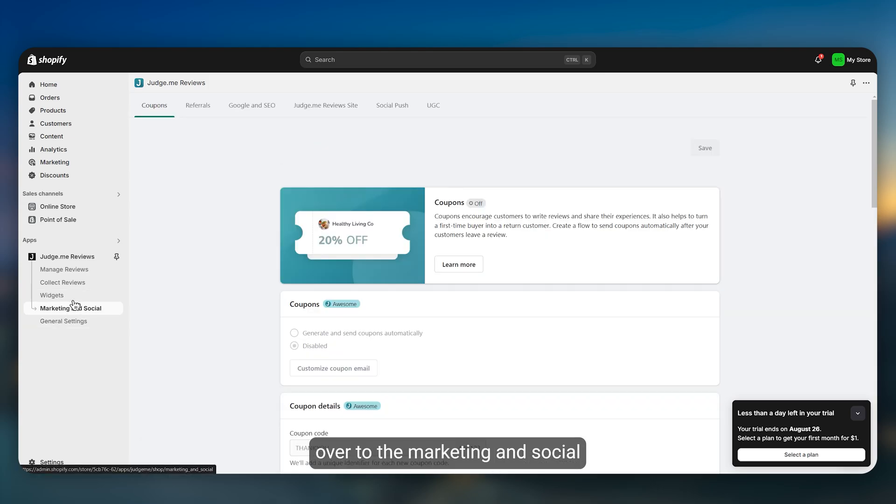
scroll("down", 3)
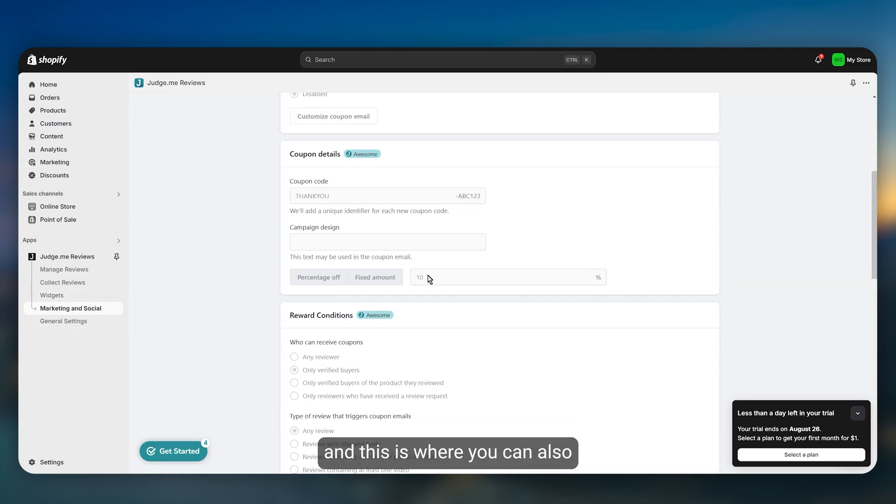
scroll("down", 3)
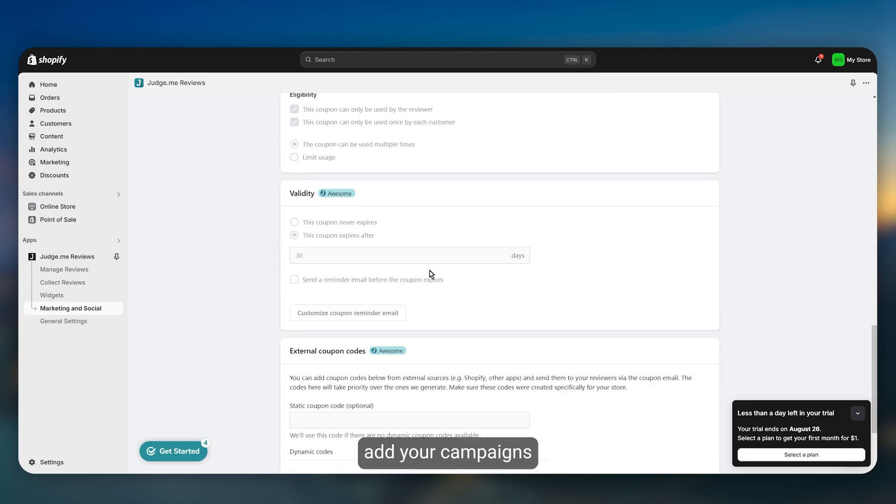
scroll("up", 3)
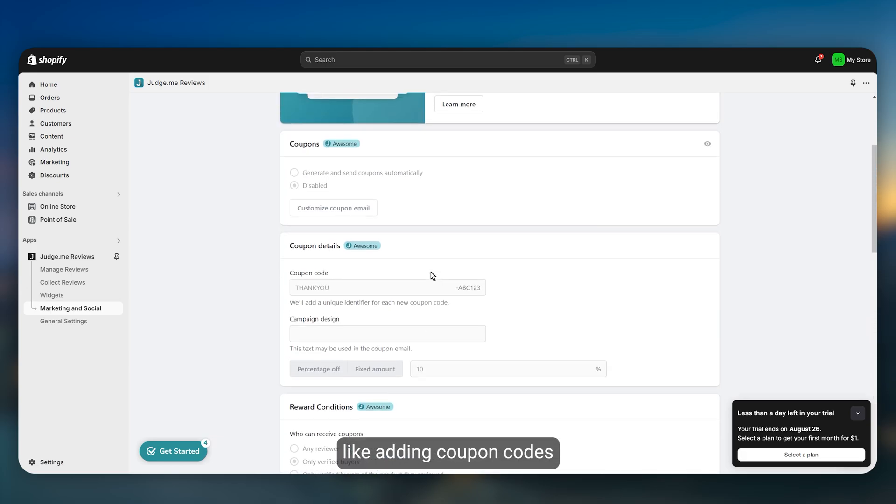
scroll("up", 3)
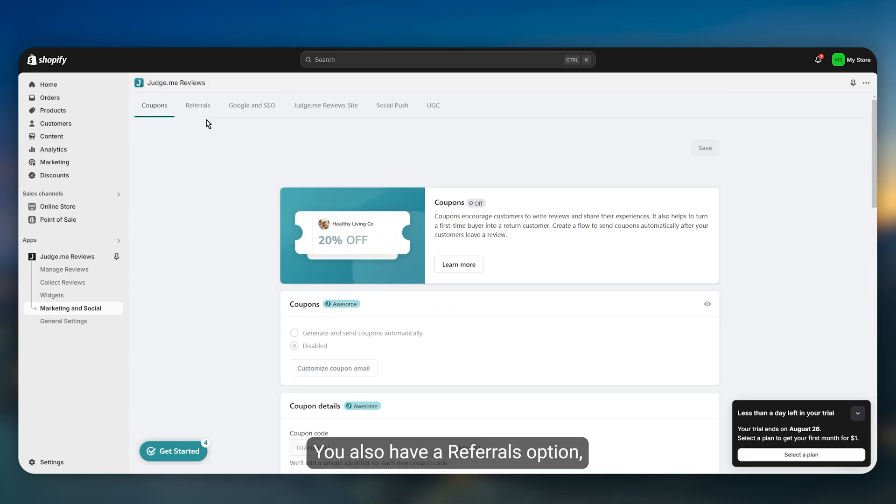
Step: Look through the Referrals tab settings, briefly showing and closing the Get Started checklist
scroll("down", 3)
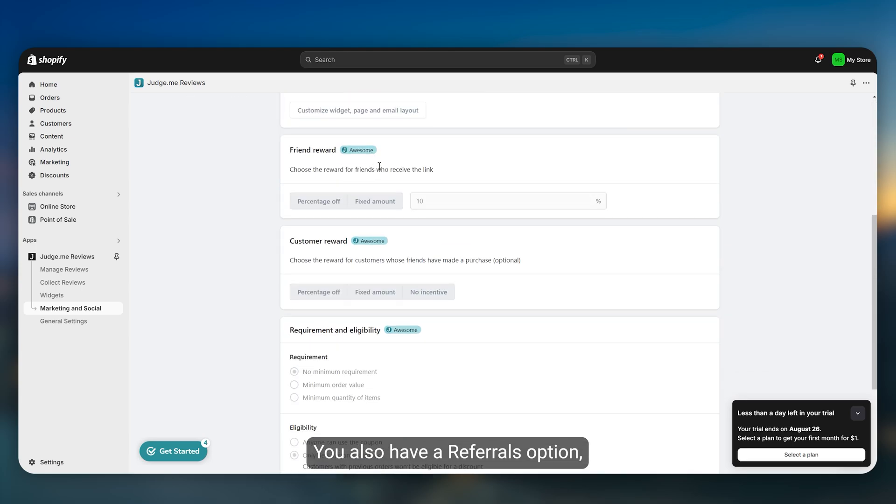
scroll("down", 3)
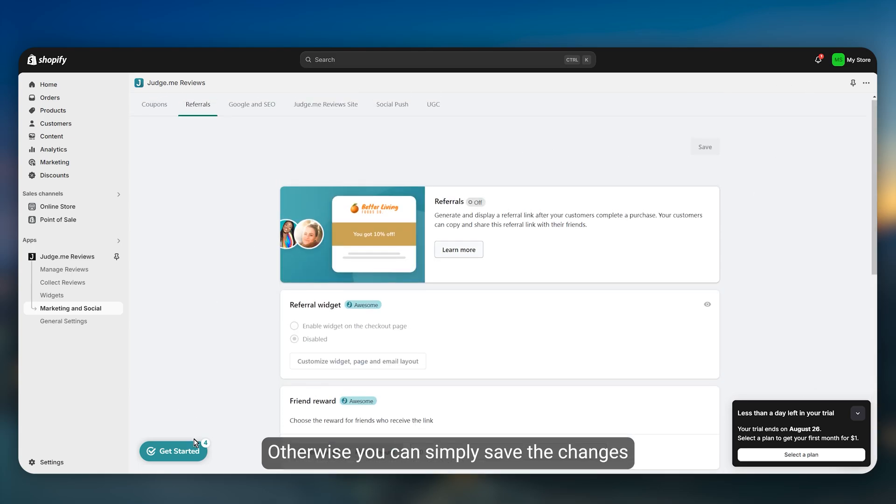
left_click(174, 450)
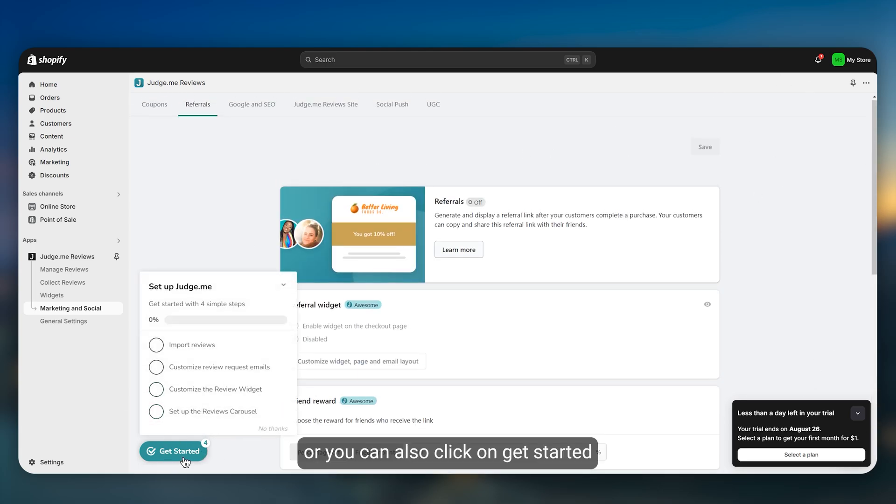
left_click(284, 283)
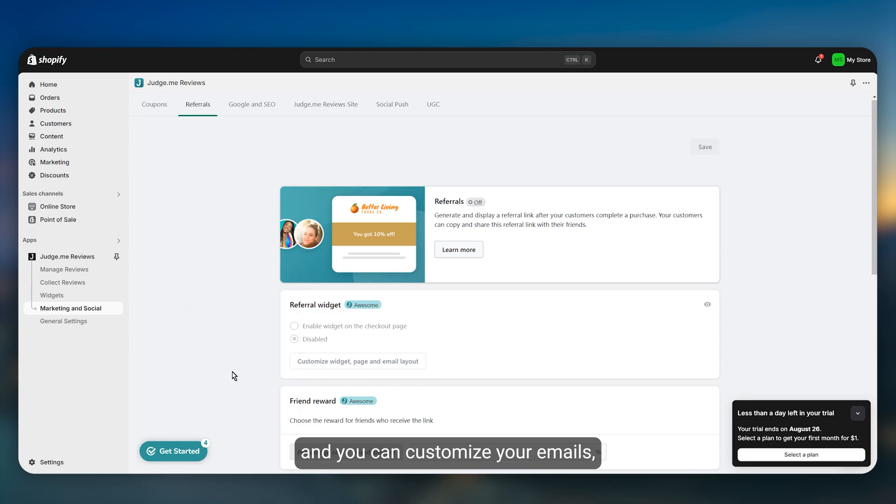
Step: Reach the Email Templates tab of Collect Reviews via Schedule and Reminders
left_click(62, 282)
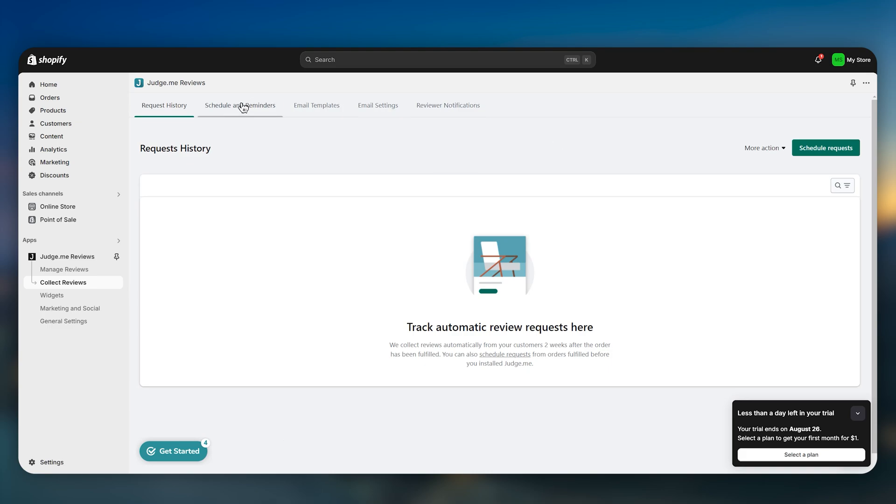
left_click(239, 106)
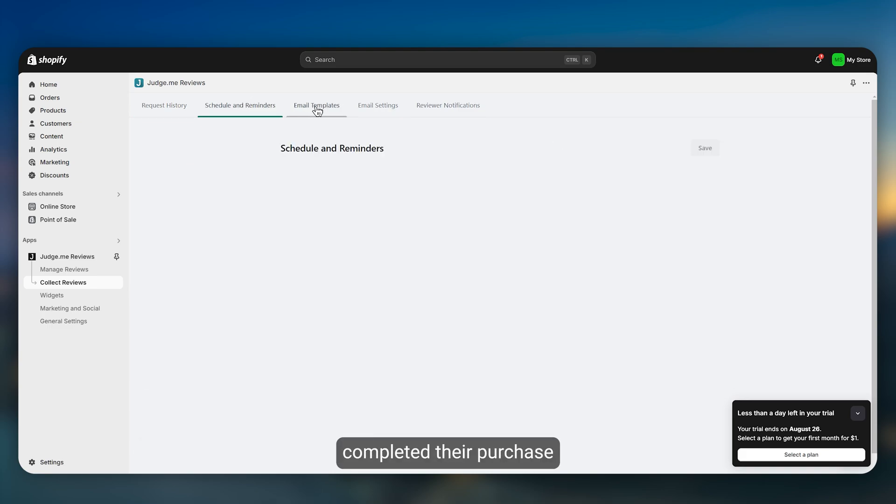
left_click(316, 106)
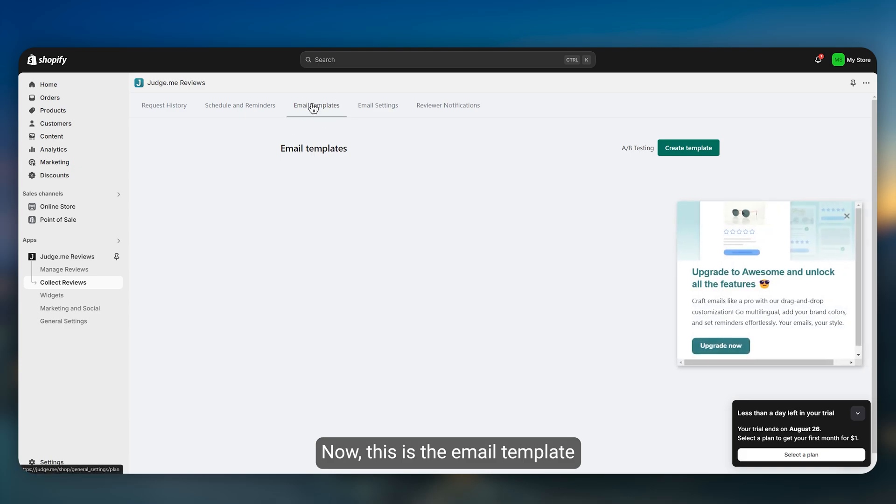
Step: Dismiss the Upgrade to Awesome popup to reveal the email templates list
left_click(316, 105)
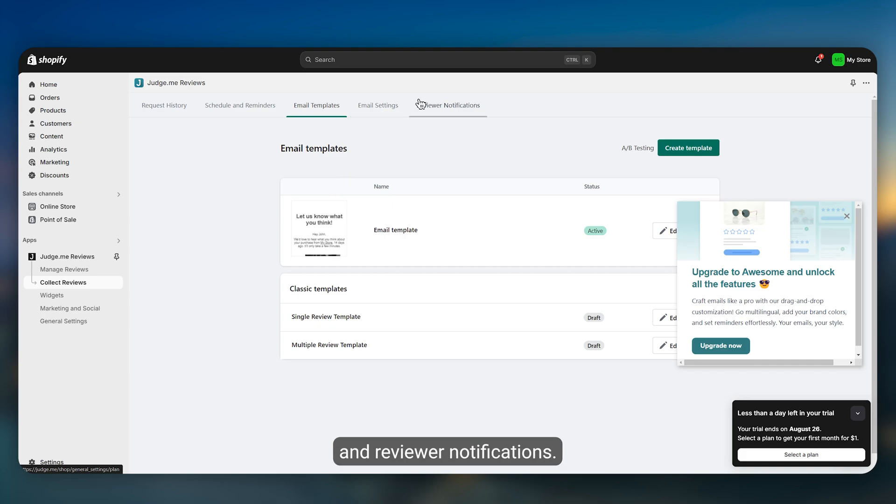
left_click(847, 215)
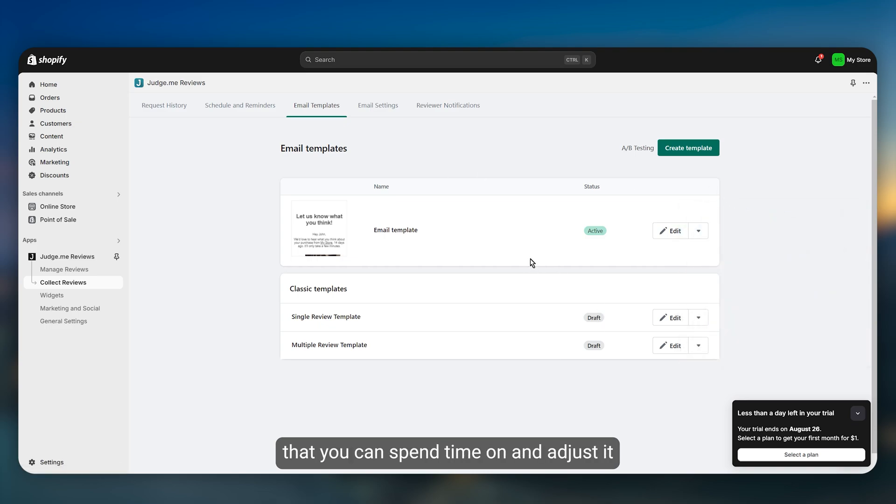
mouse_move(344, 227)
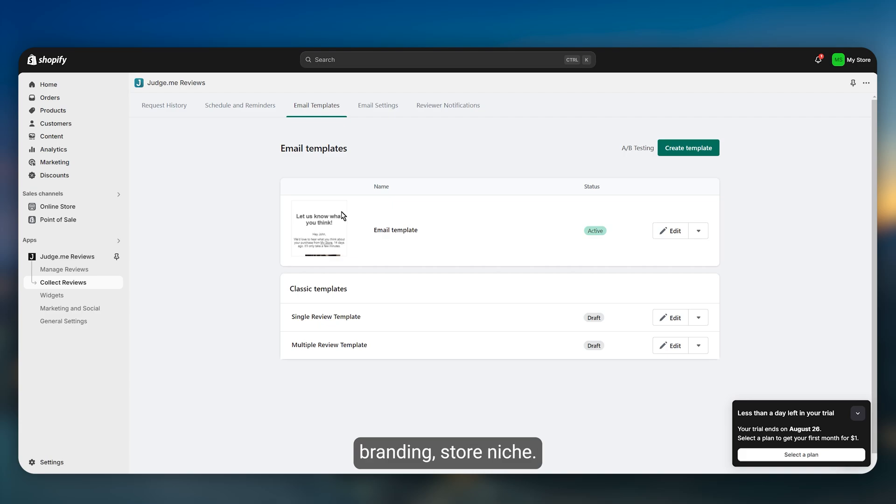
mouse_move(65, 232)
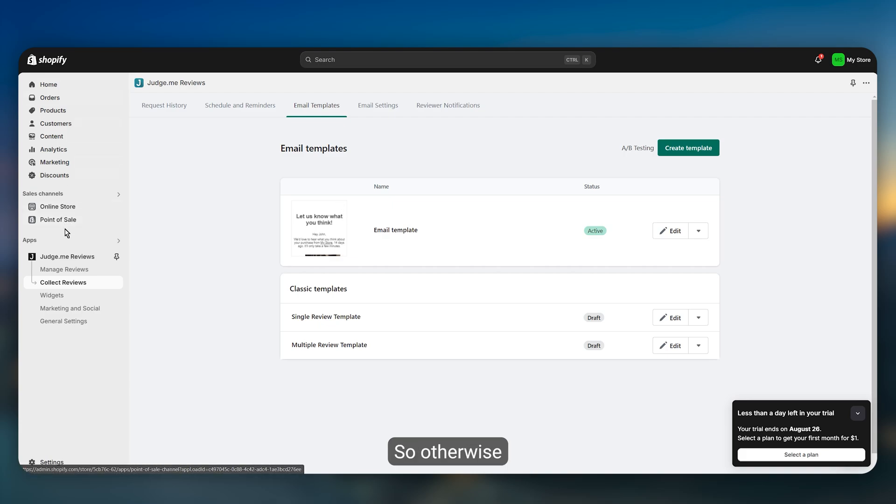
mouse_move(103, 269)
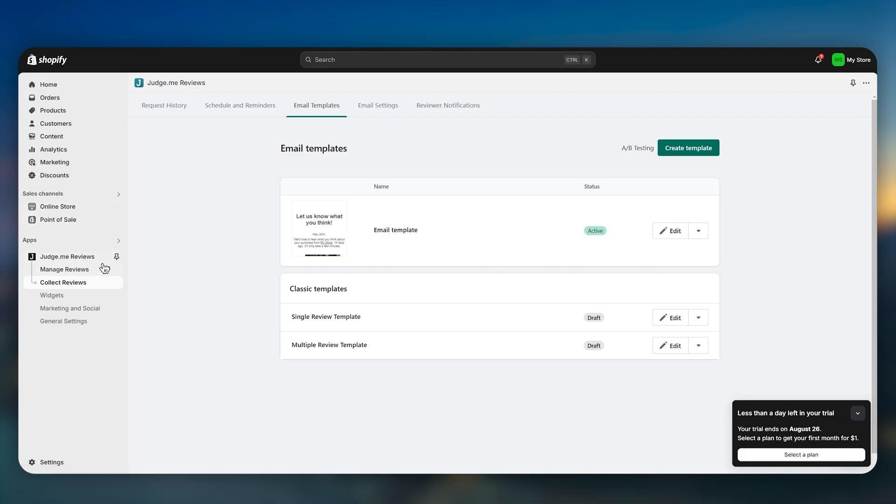
mouse_move(313, 289)
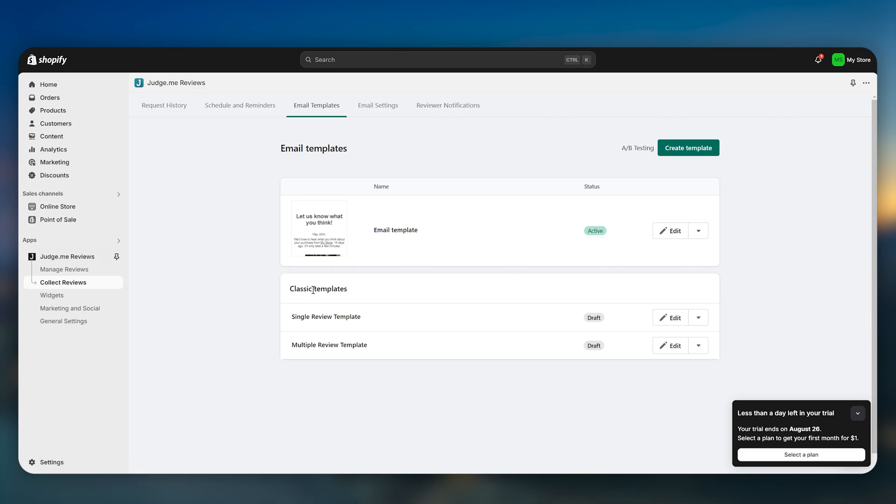
mouse_move(352, 302)
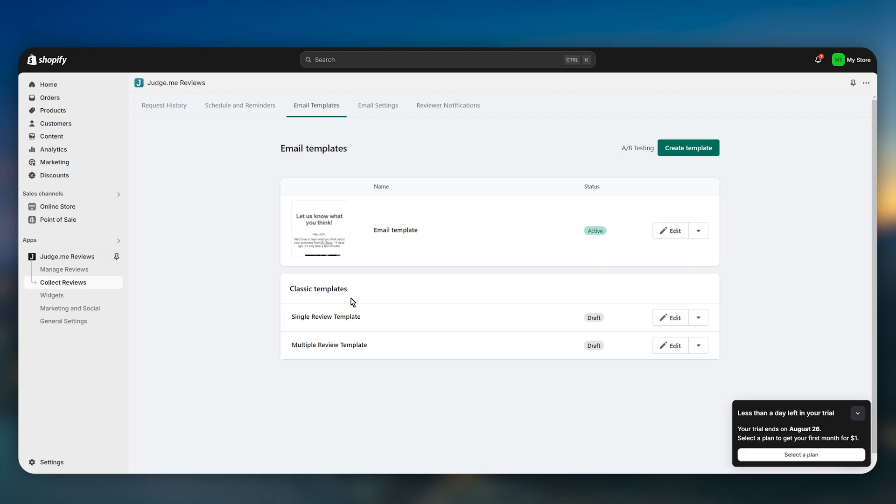